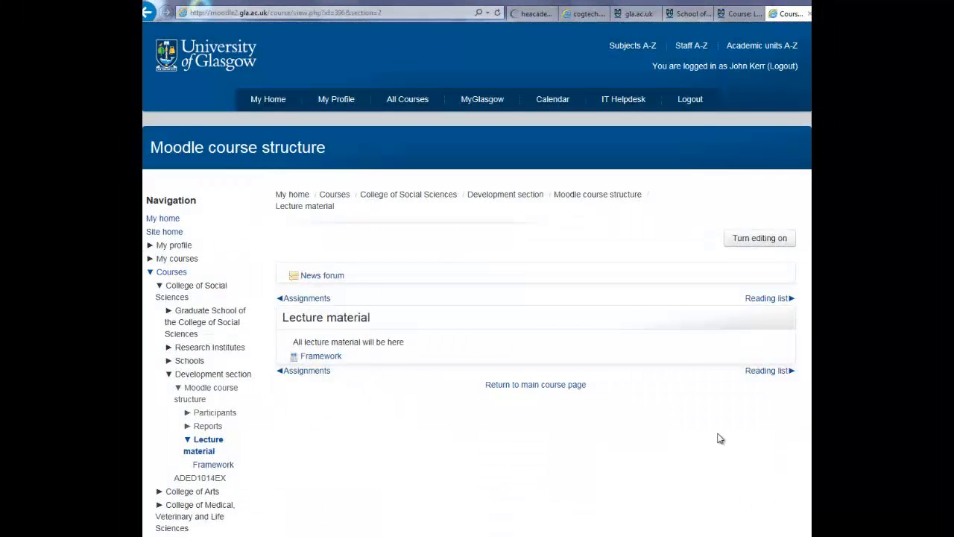
mouse_move(760, 238)
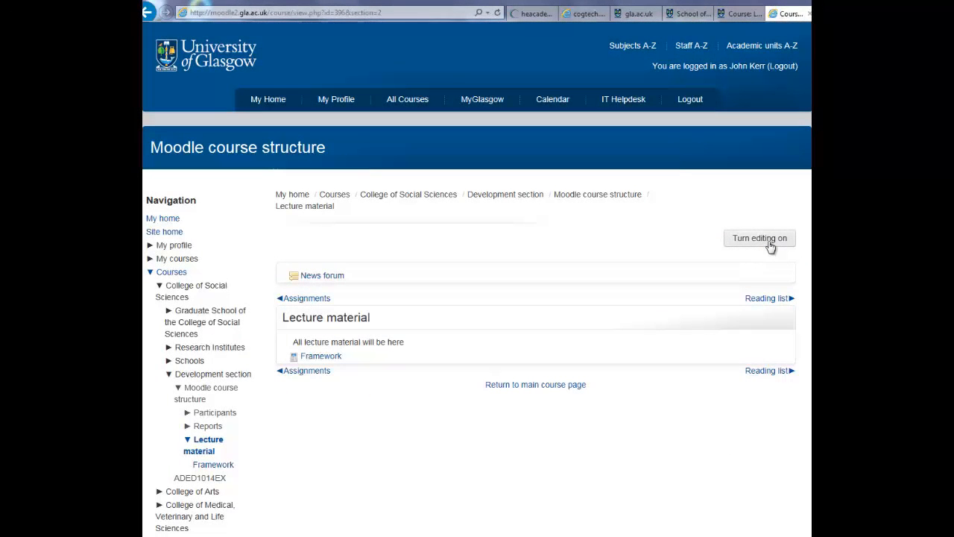
Turn editing on for the Lecture material course page.
click(759, 238)
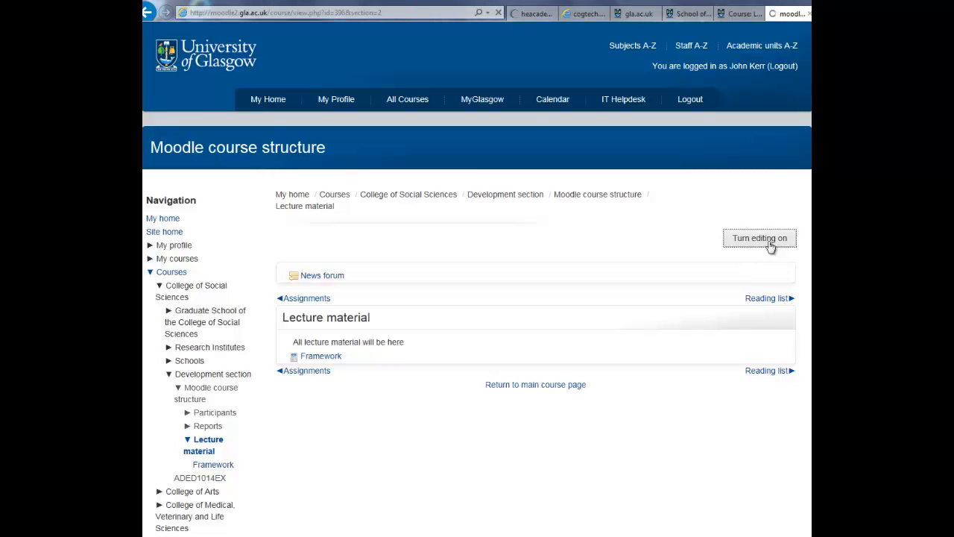
click(759, 238)
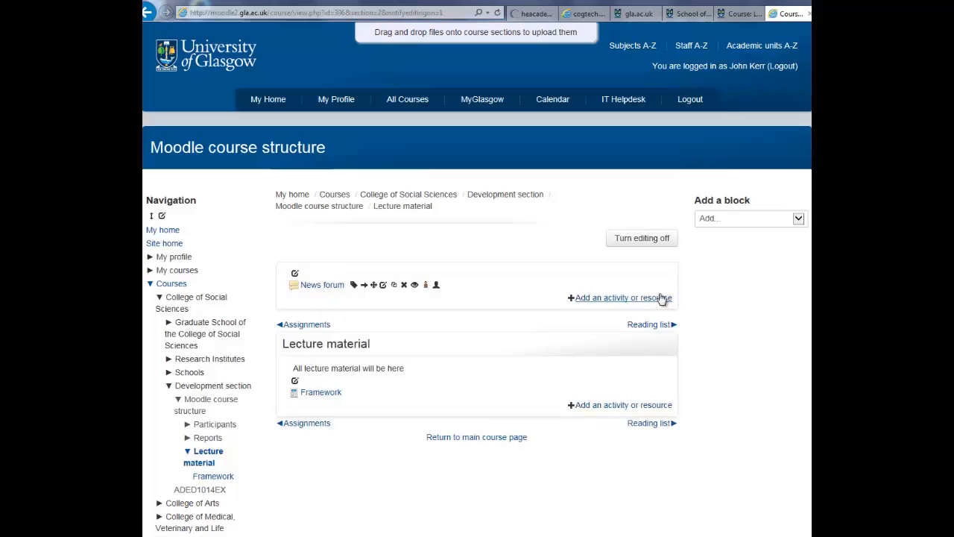
mouse_move(596, 410)
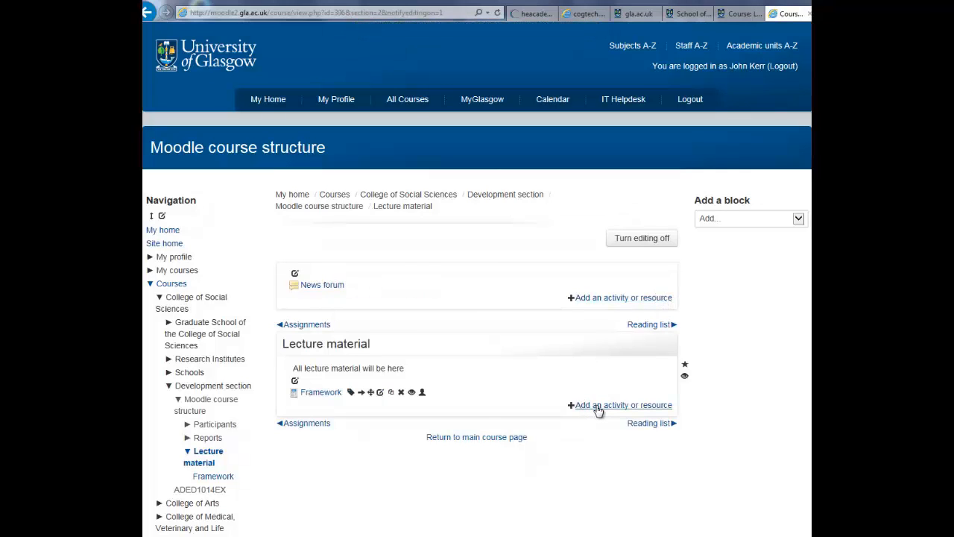
Add a Folder resource to the Lecture material section.
click(620, 405)
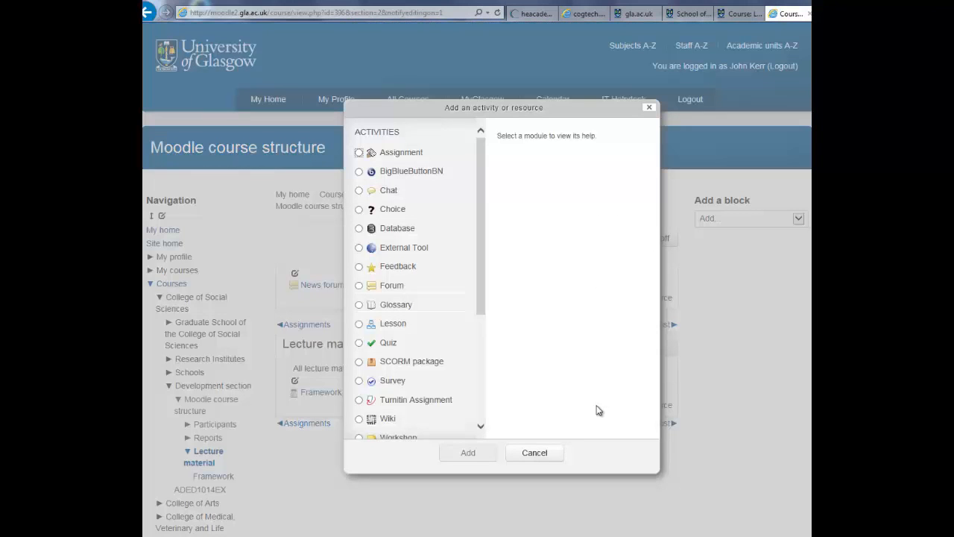
scroll(down, 3)
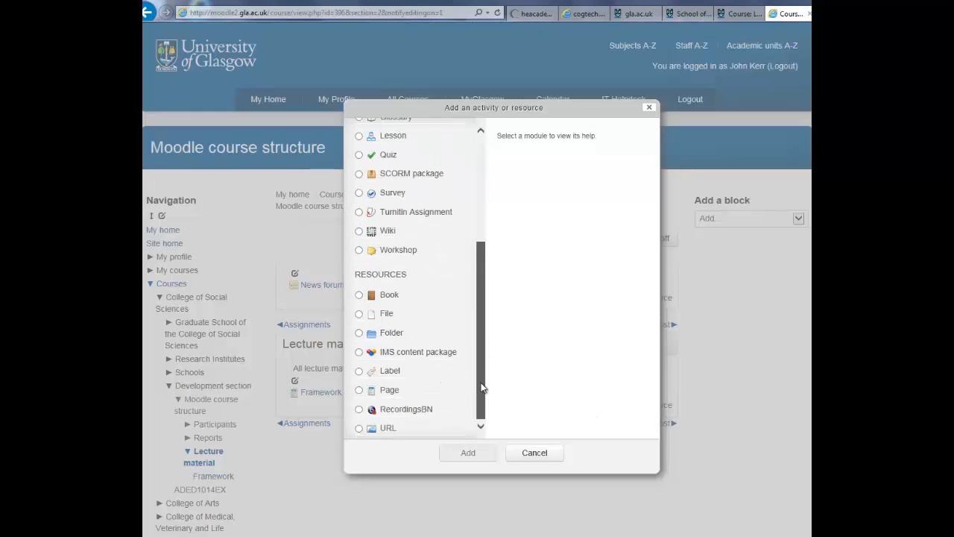
click(359, 333)
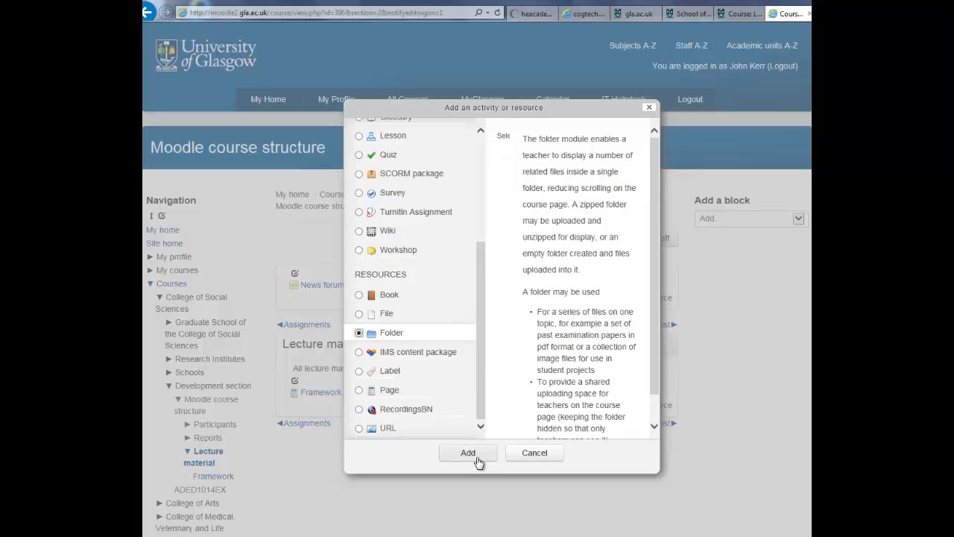
click(467, 453)
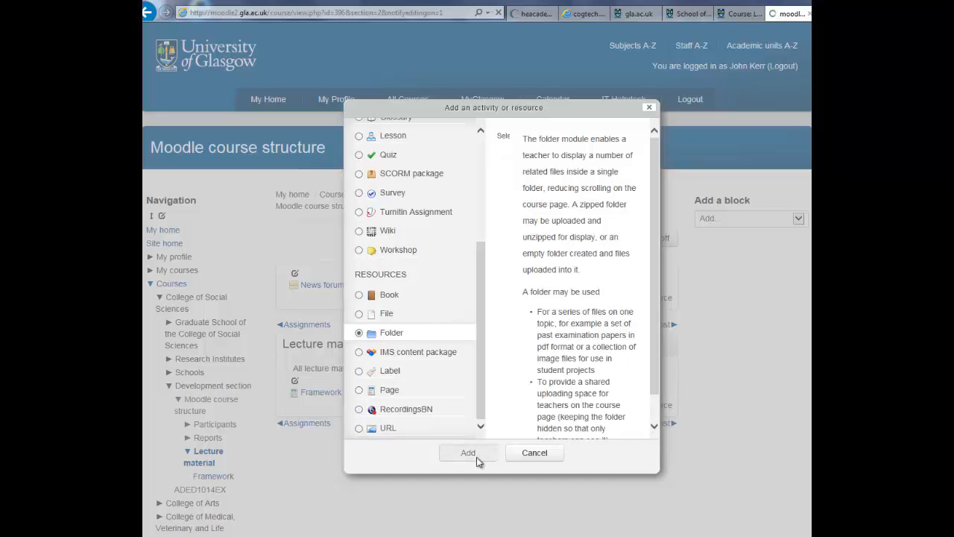
Name the new folder 'Slide 1-3' and enter a short description.
click(467, 453)
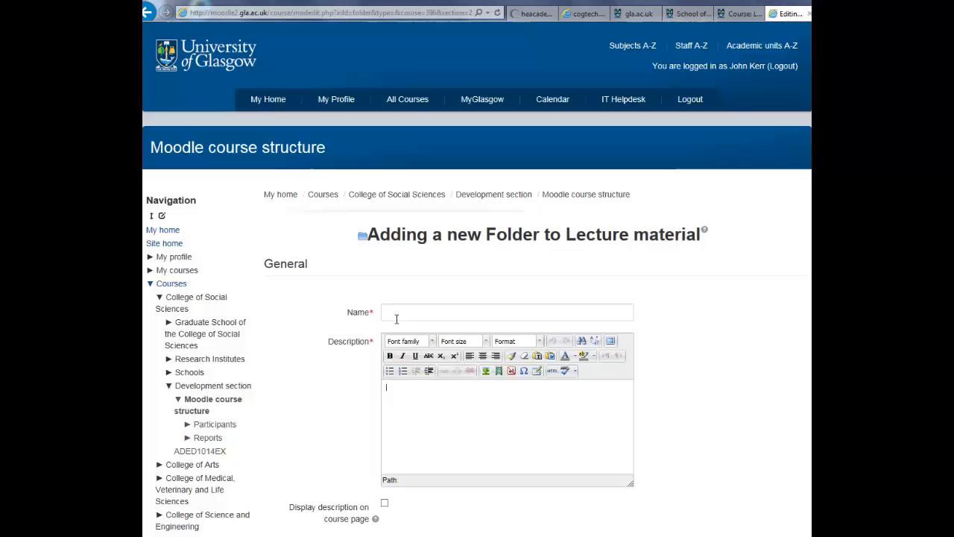
text(Slide 1-3)
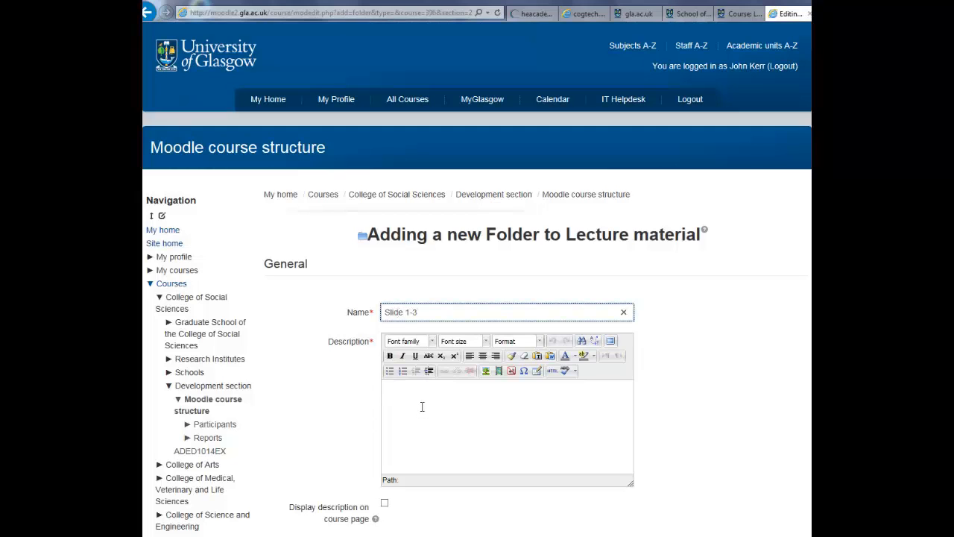
text(description)
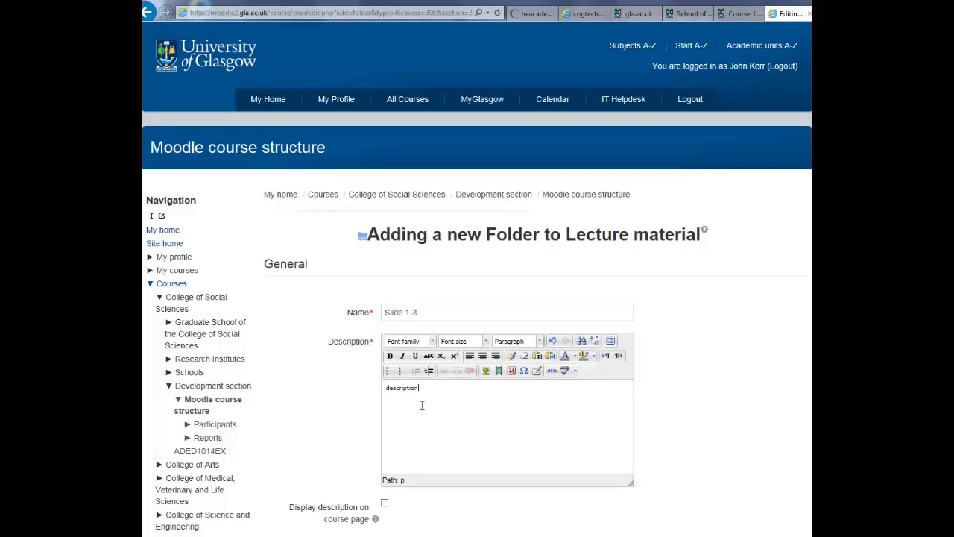
scroll(down, 3)
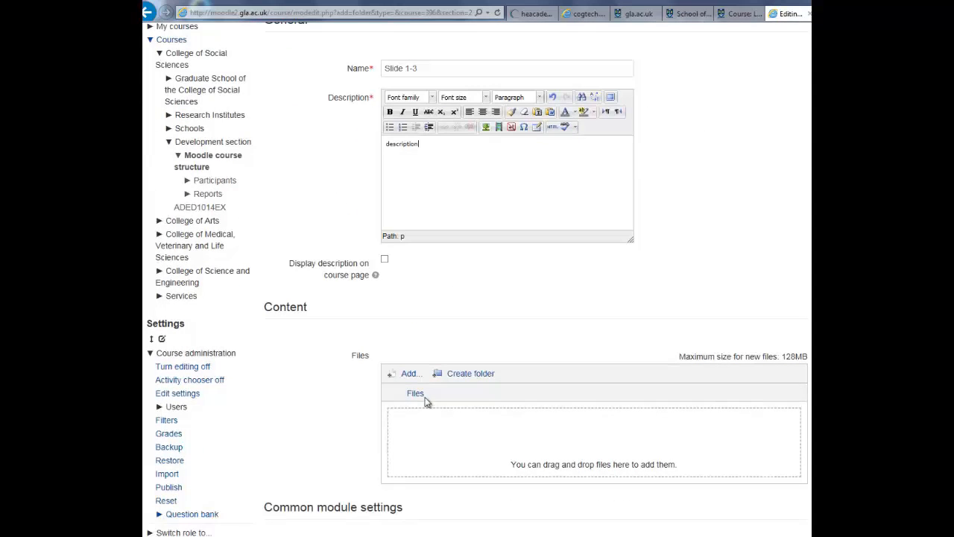
mouse_move(365, 322)
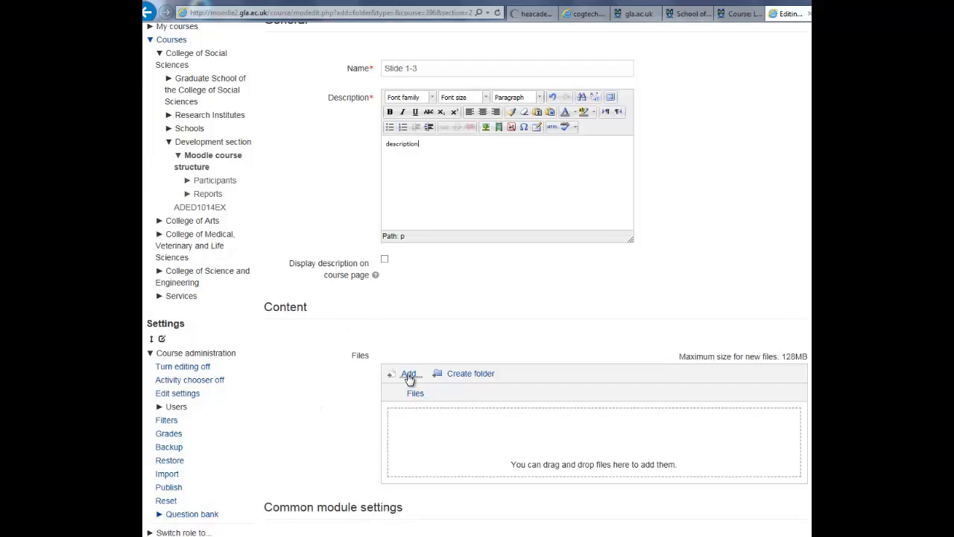
click(407, 374)
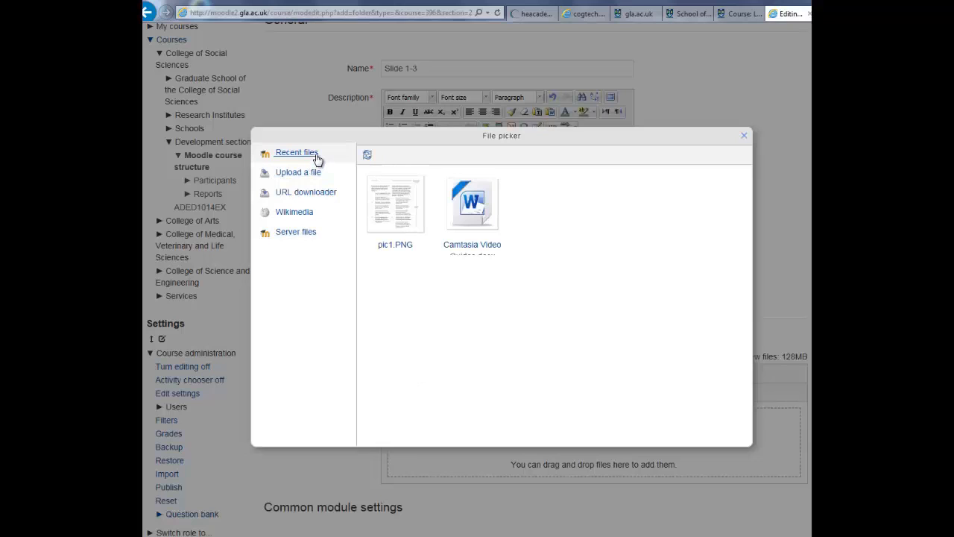
click(297, 172)
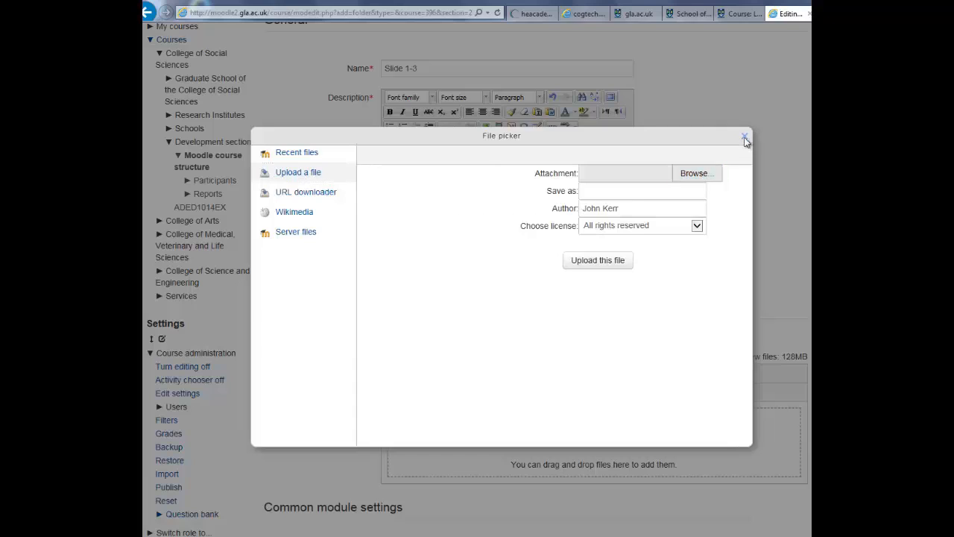
click(744, 138)
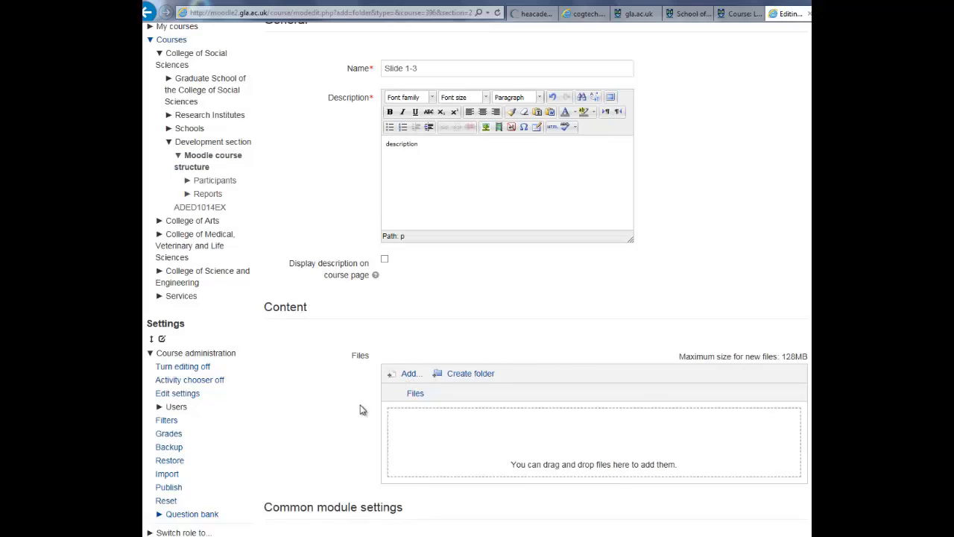
mouse_move(485, 419)
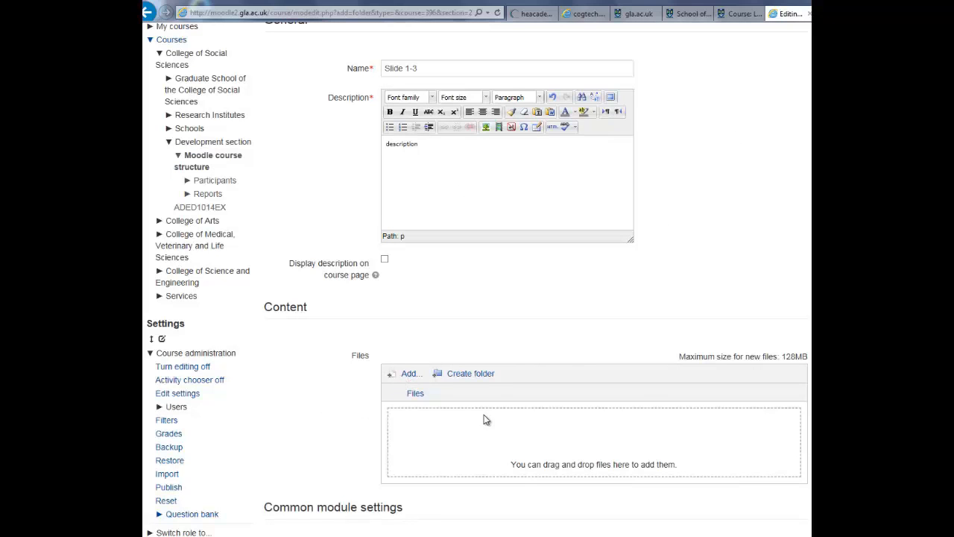
mouse_move(496, 459)
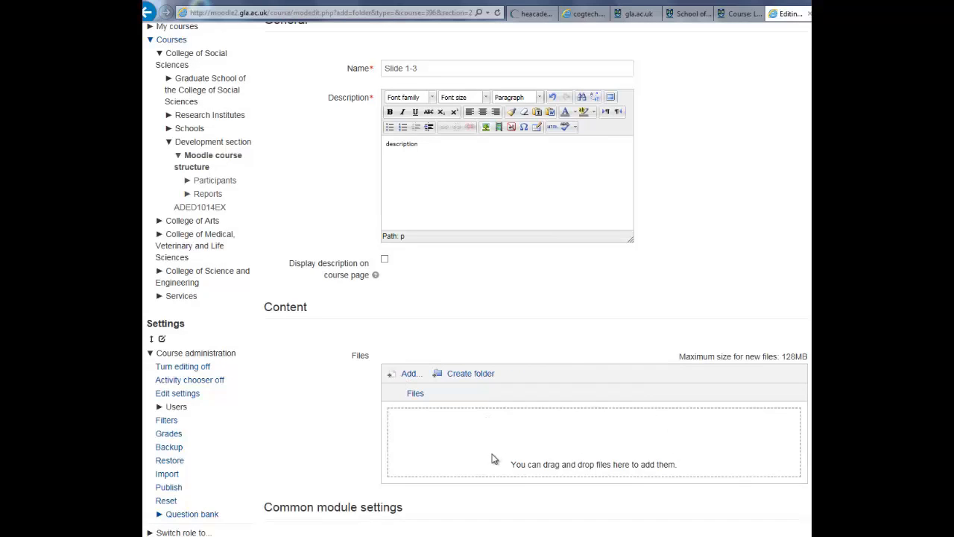
mouse_move(348, 425)
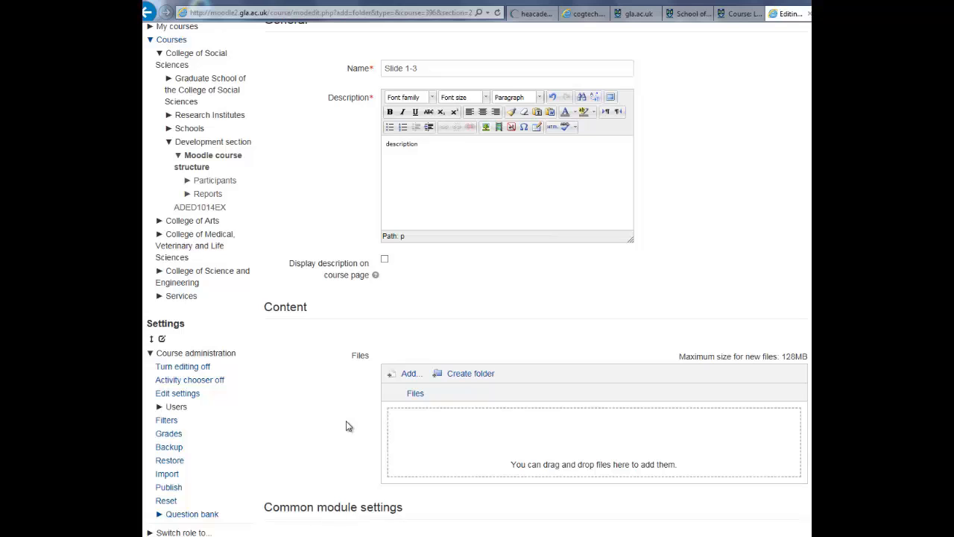
Save the Slide 1-3 folder with 'Save and return to course'.
scroll(down, 3)
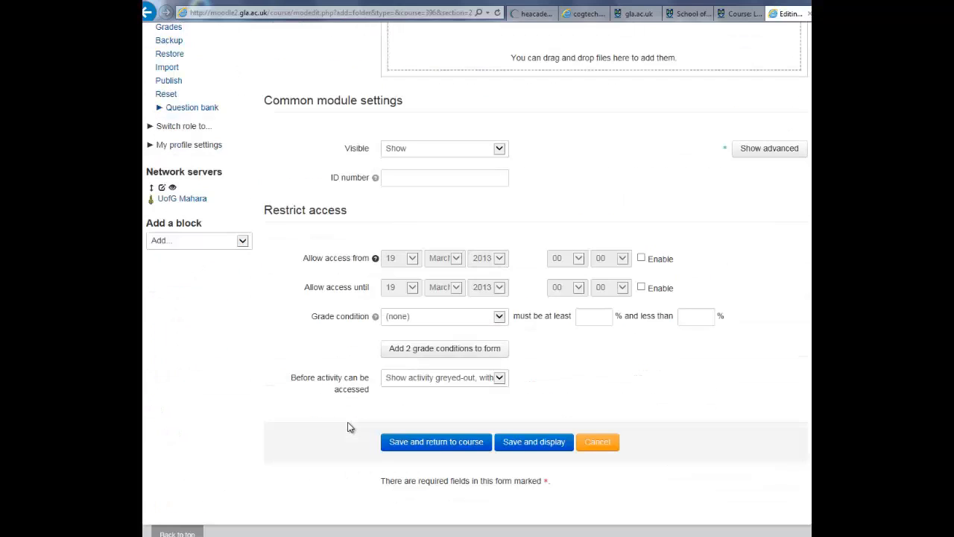
click(435, 442)
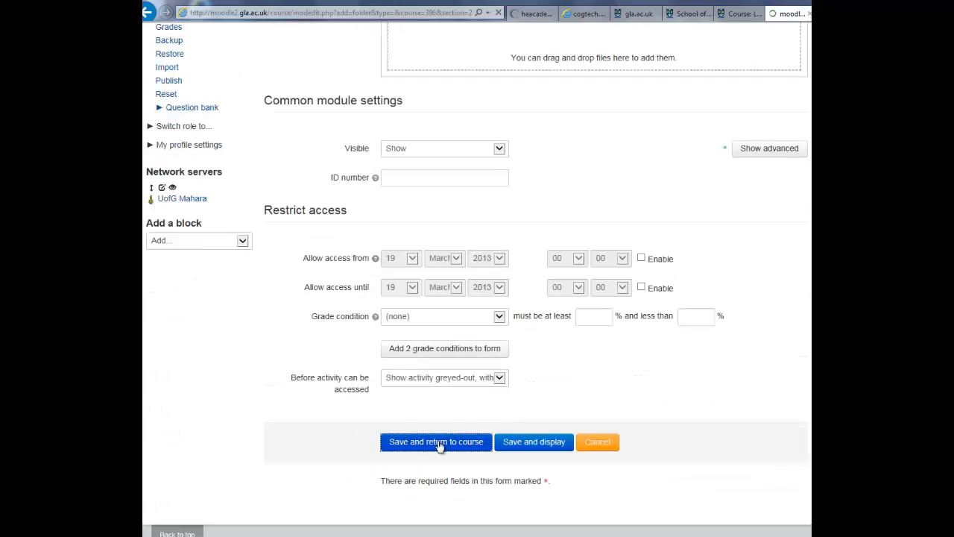
click(435, 441)
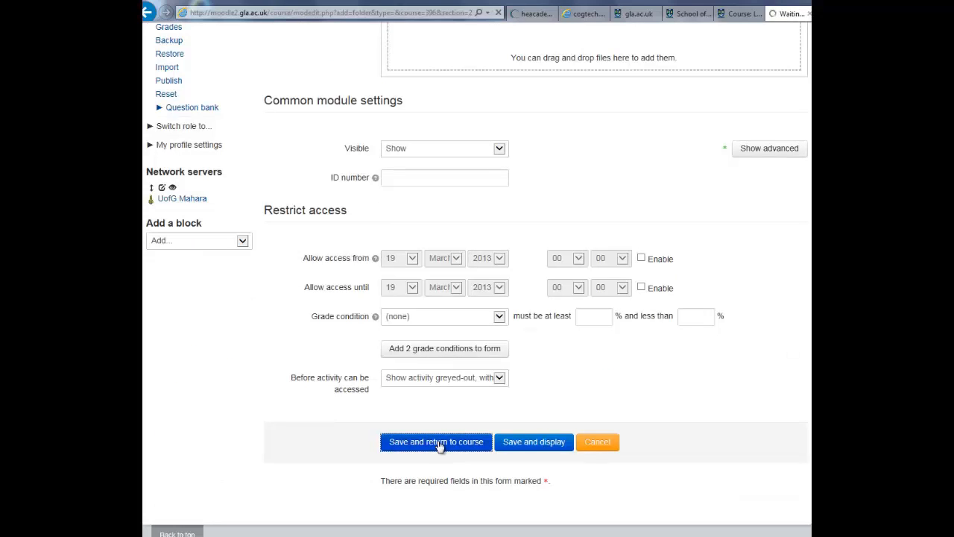
click(436, 441)
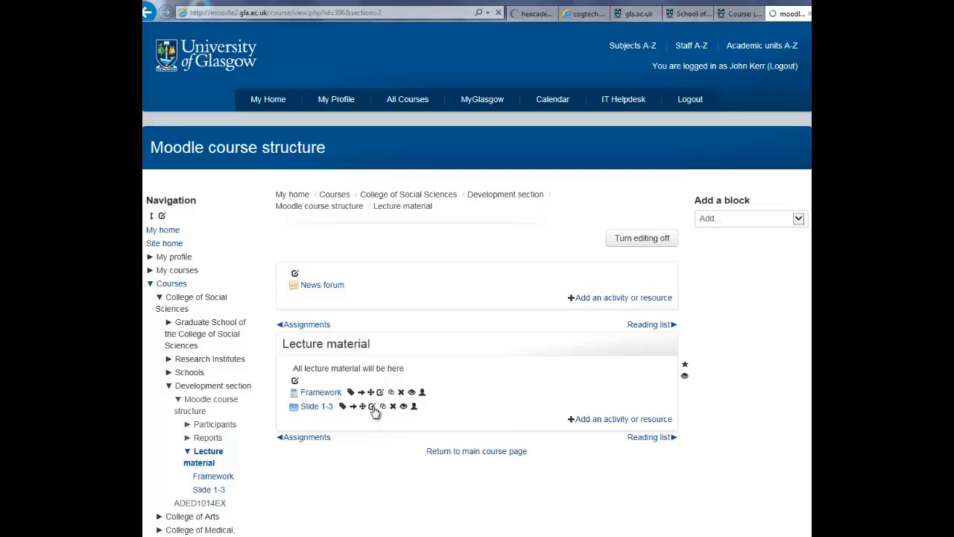
Open the Slide 1-3 folder's settings form from the course page.
click(372, 405)
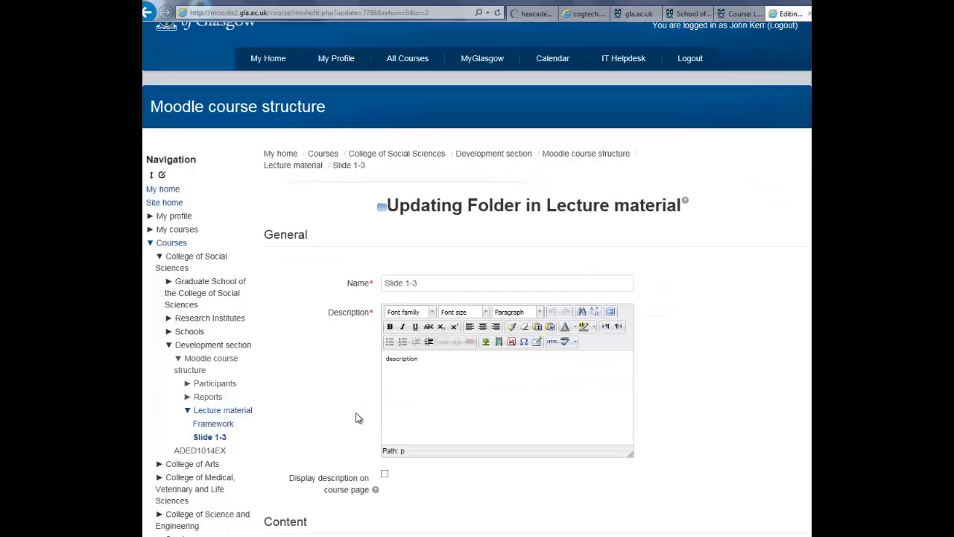
scroll(down, 3)
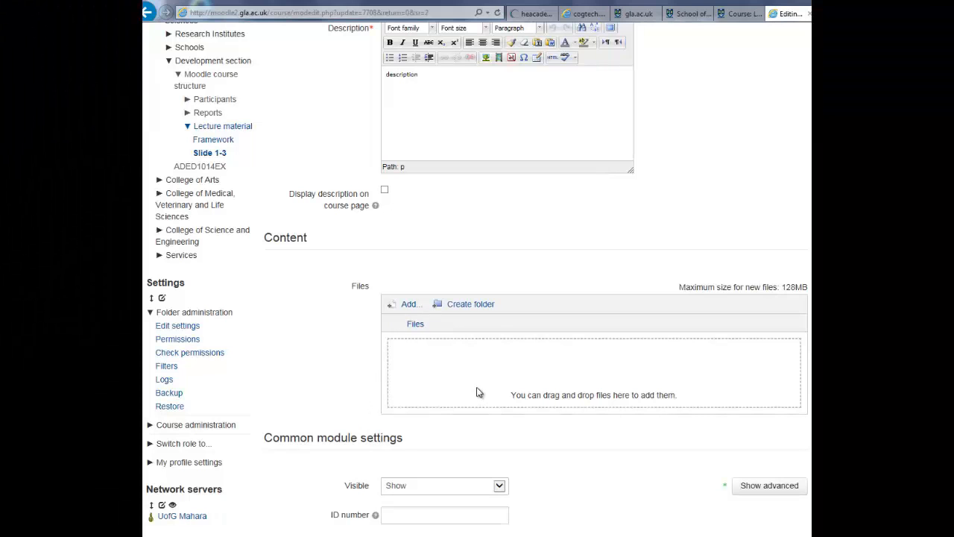
mouse_move(361, 391)
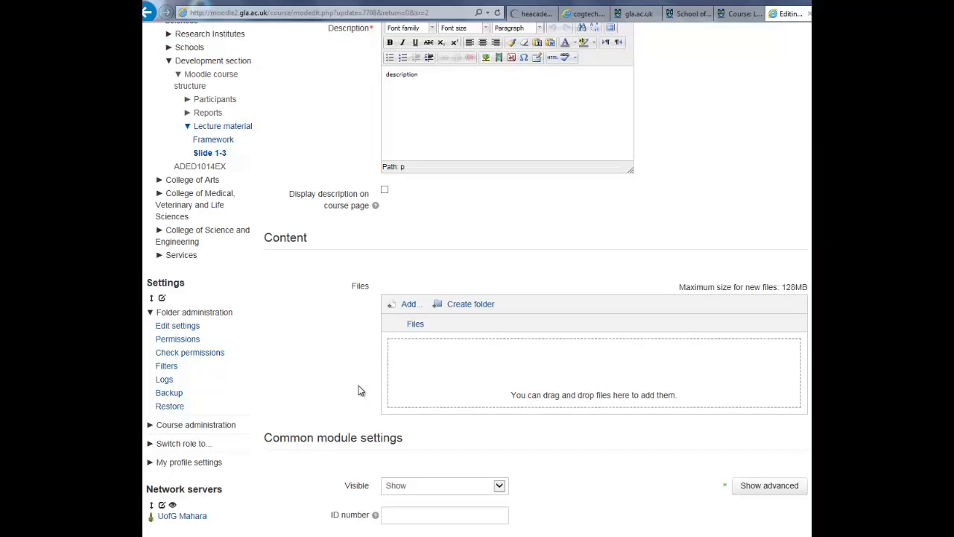
scroll(down, 3)
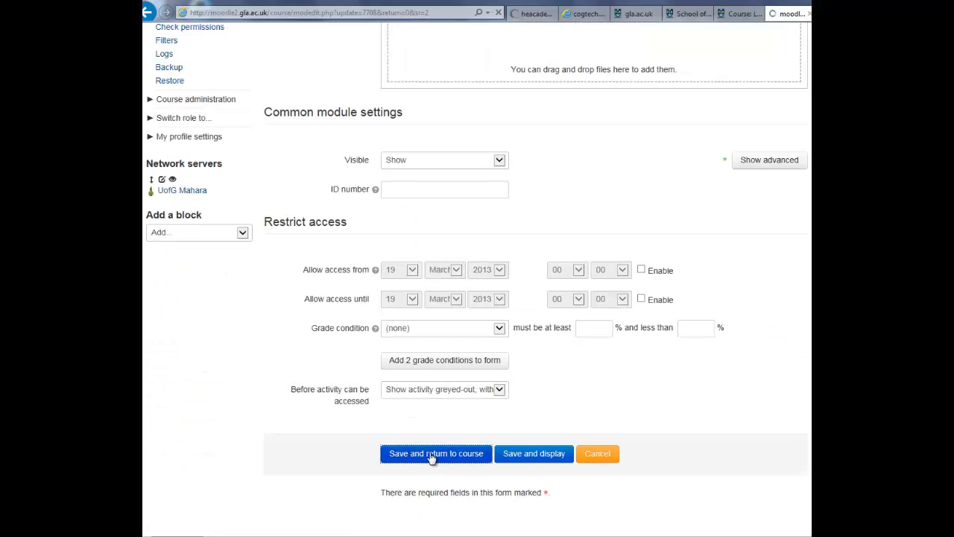